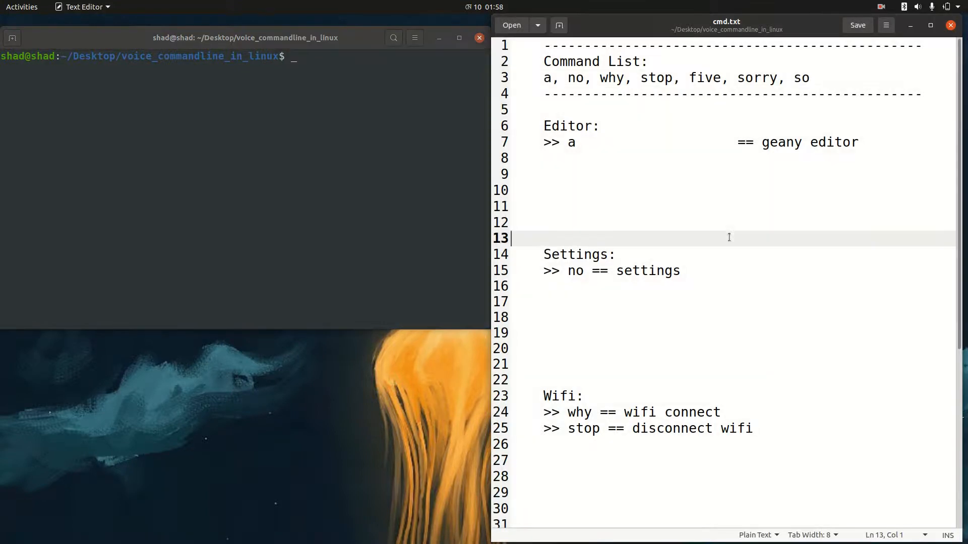
Look over the list of command words, highlighting one and then clearing the selection
{"action": "left_click", "coordinate": [656, 78]}
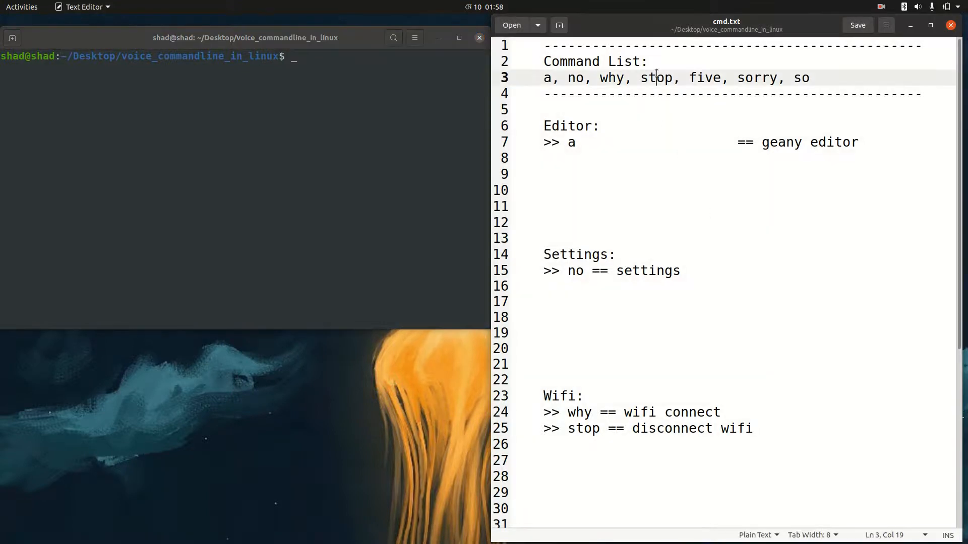
{"action": "double_click", "coordinate": [656, 77]}
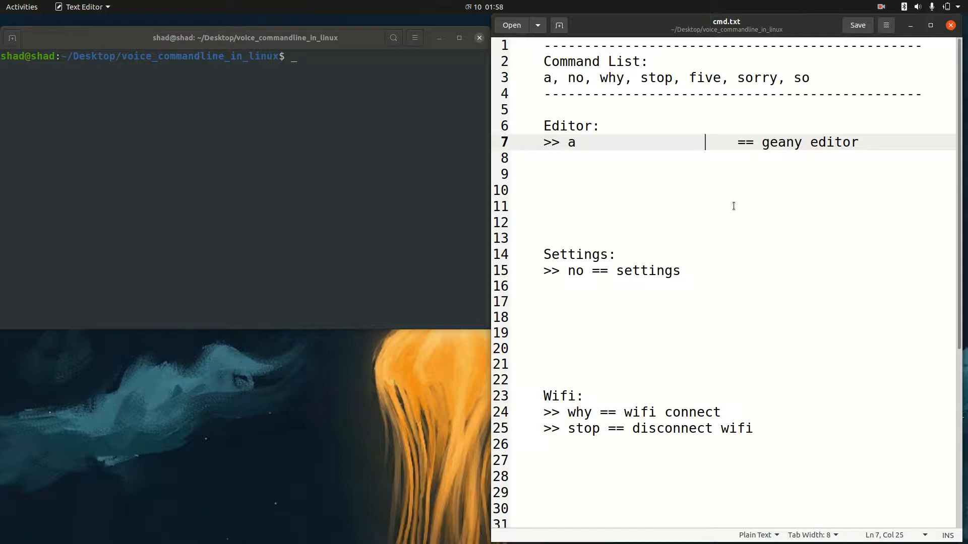
{"action": "mouse_move", "coordinate": [725, 213]}
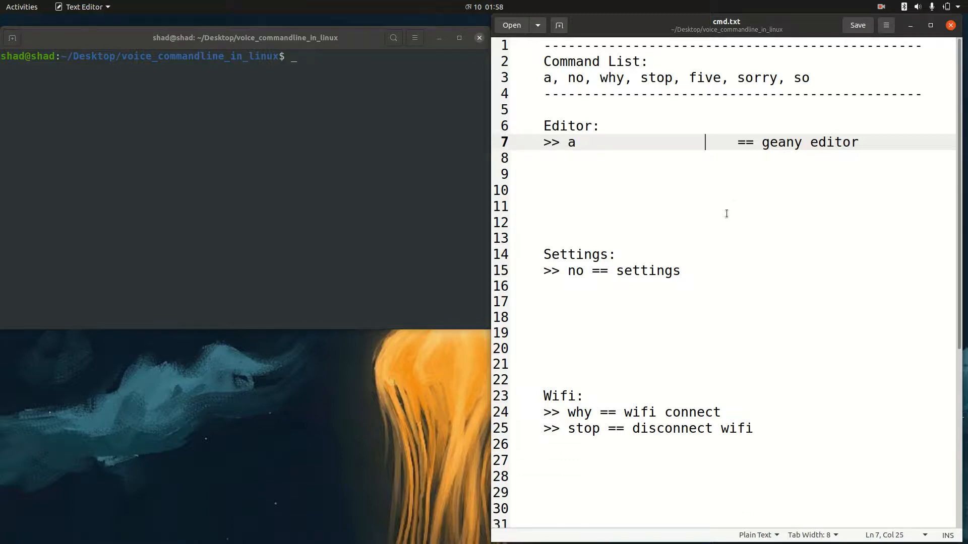
{"action": "left_click", "coordinate": [577, 222]}
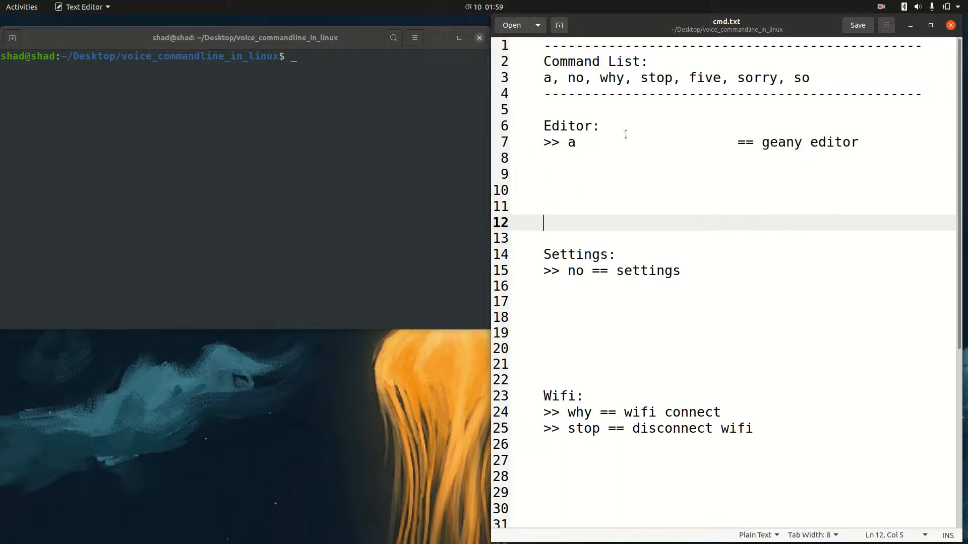
{"action": "double_click", "coordinate": [657, 77]}
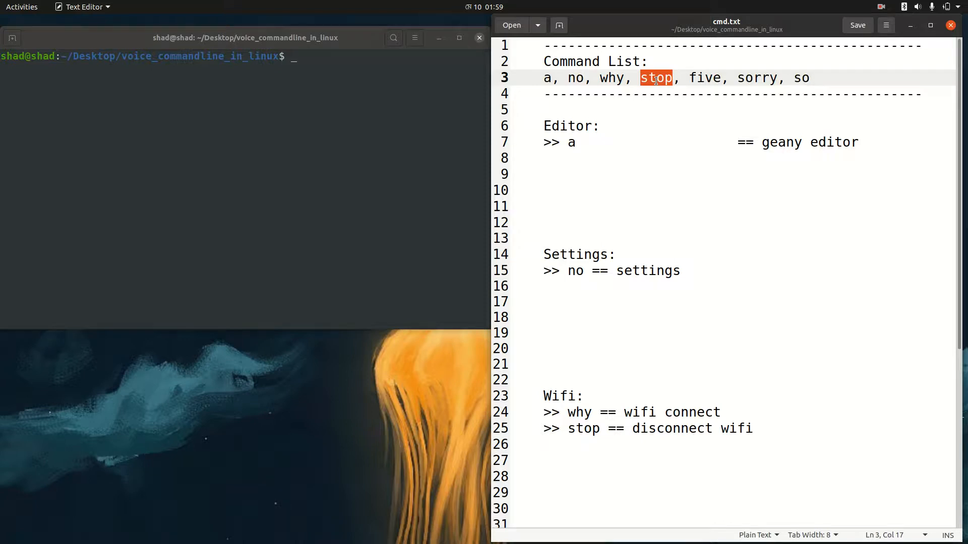
{"action": "left_click", "coordinate": [598, 126]}
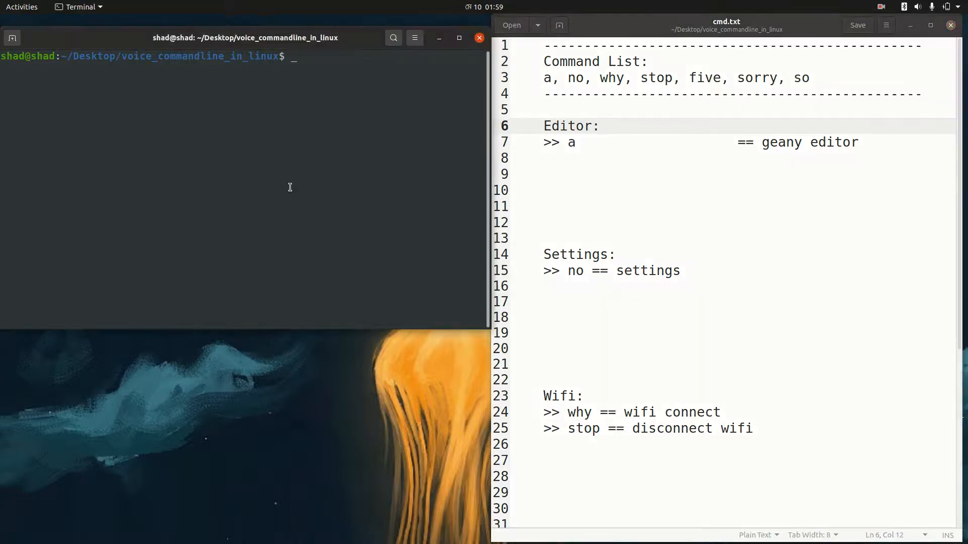
Run the voice-command script with python3 joy.py
{"action": "type", "text": "python3"}
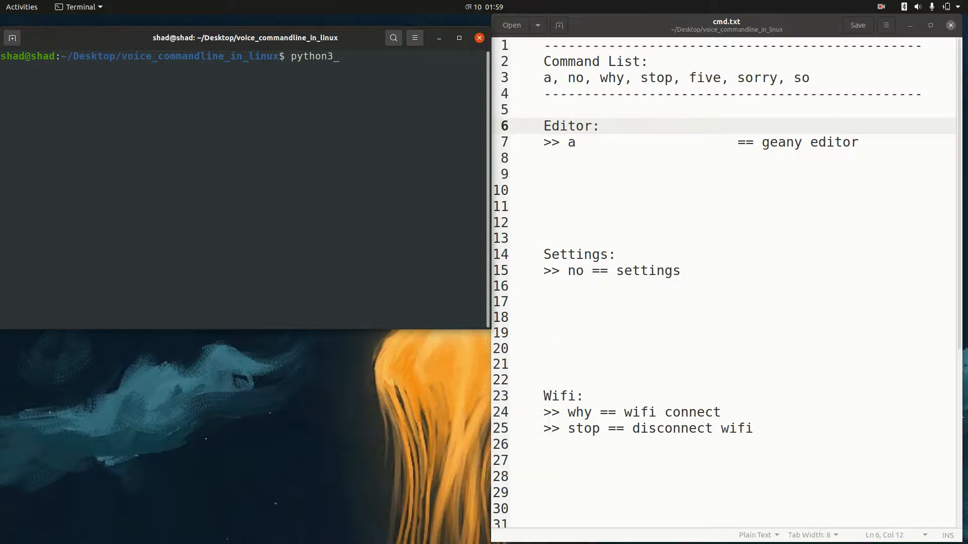
{"action": "type", "text": "joy."}
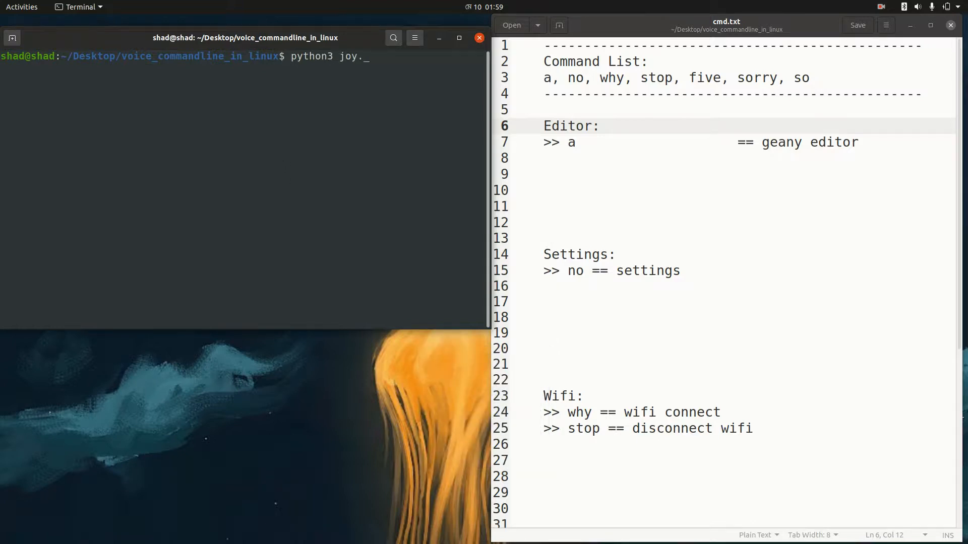
{"action": "type", "text": "py"}
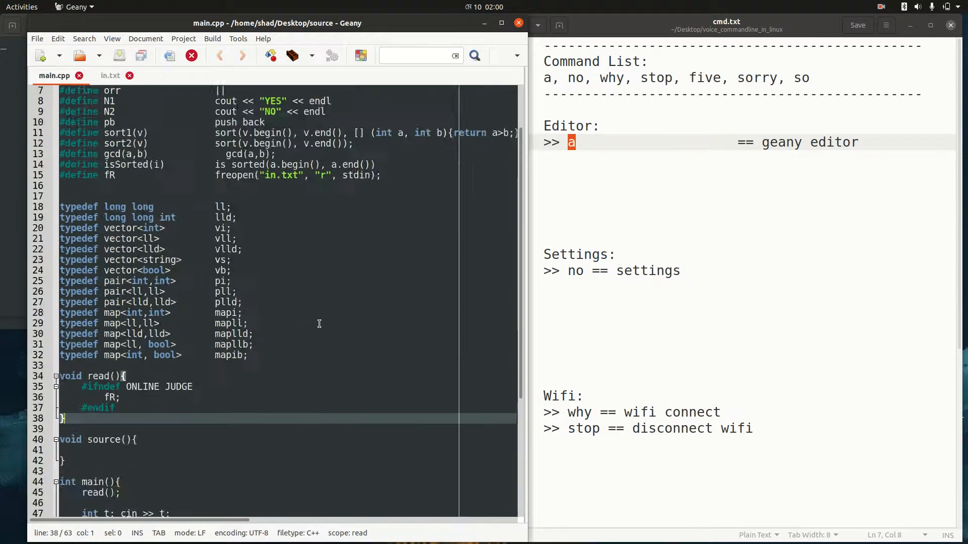
Scroll through main.cpp in Geany, then close the editor window
{"action": "scroll", "scroll_direction": "down", "scroll_amount": 3}
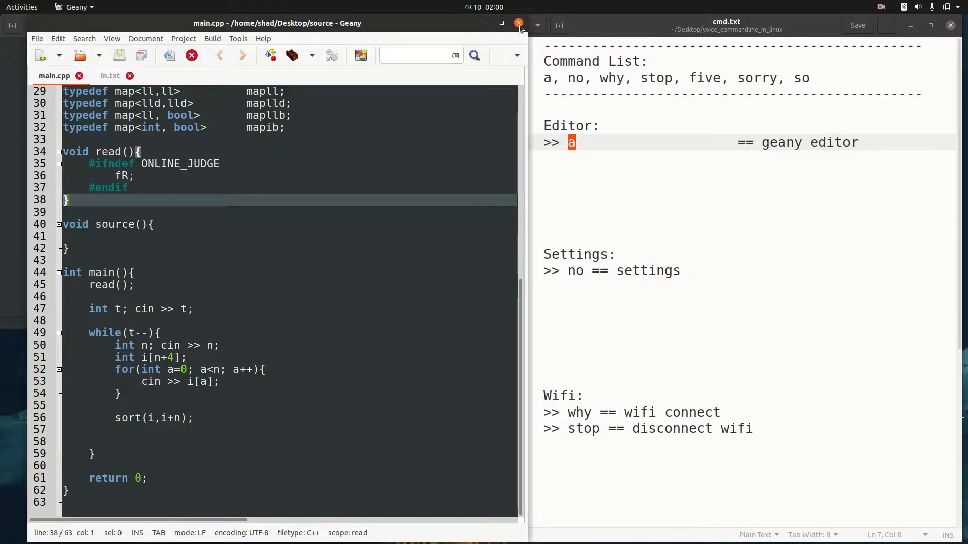
{"action": "left_click", "coordinate": [519, 23]}
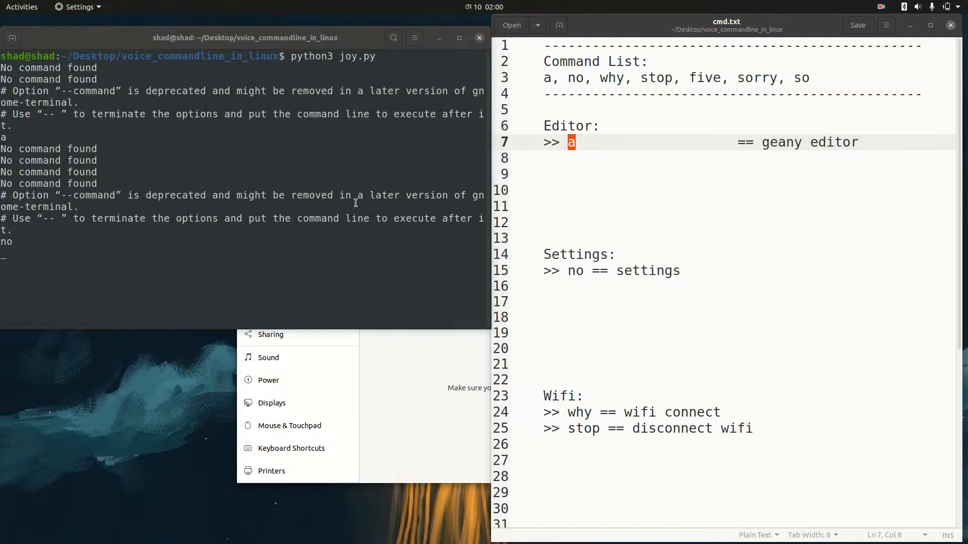
{"action": "mouse_move", "coordinate": [429, 407]}
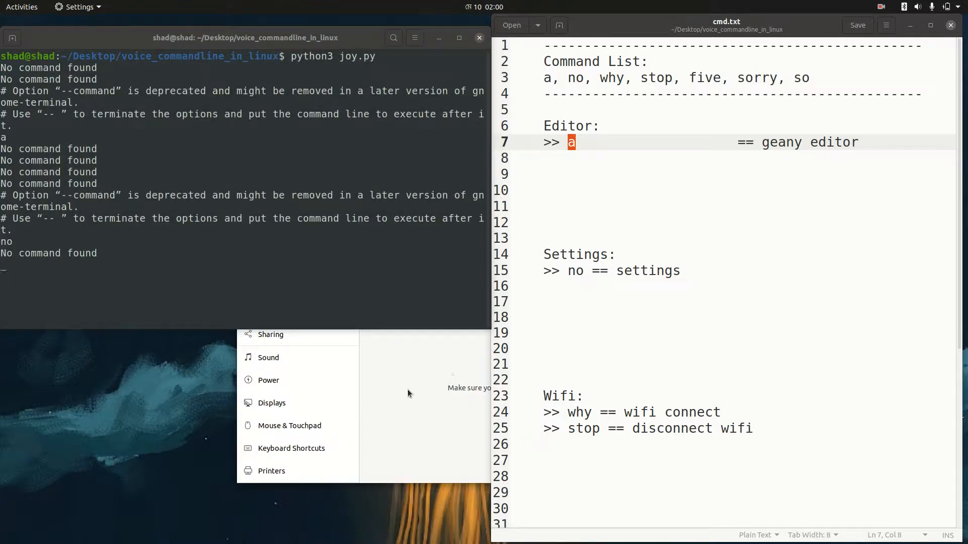
Let the script open Settings on the Wi-Fi page after the spoken 'no' command
{"action": "left_click", "coordinate": [22, 7]}
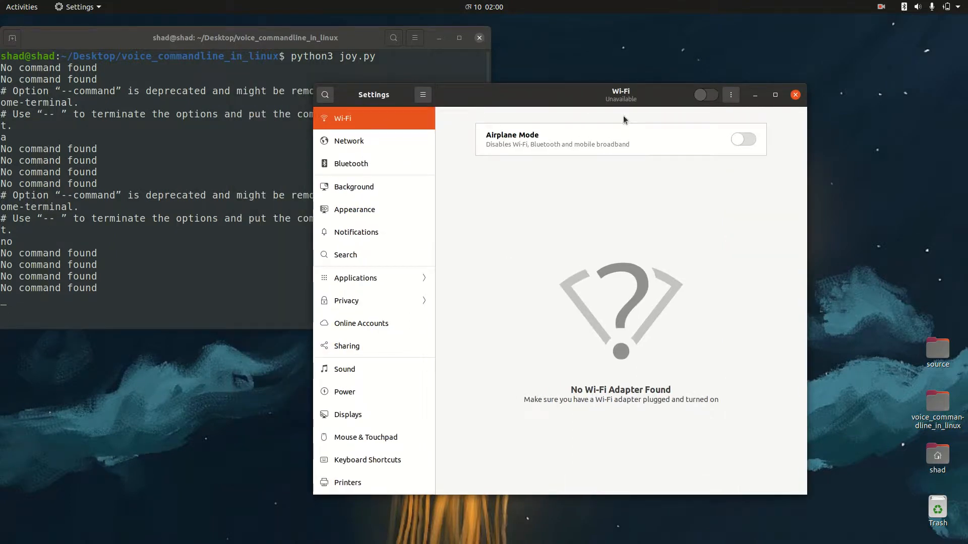
{"action": "mouse_move", "coordinate": [752, 482]}
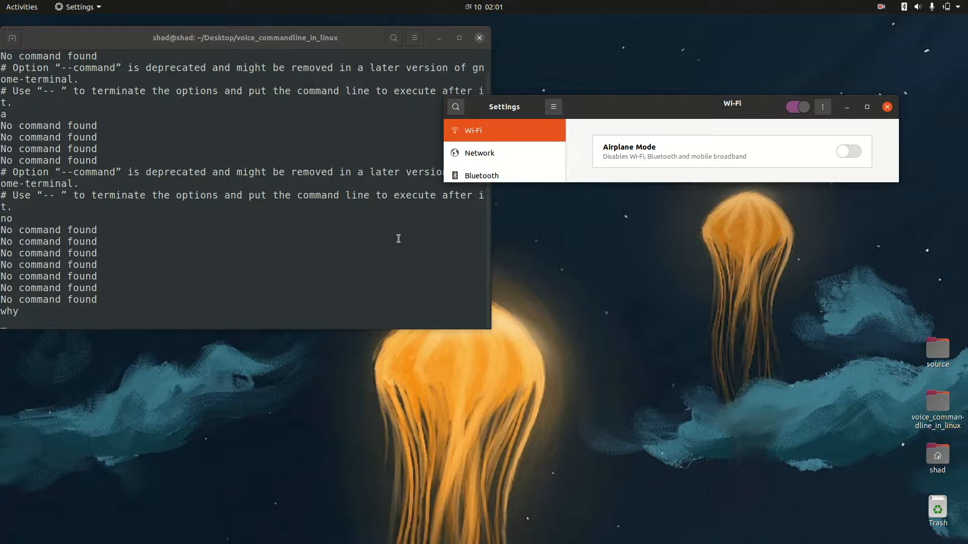
{"action": "mouse_move", "coordinate": [609, 150]}
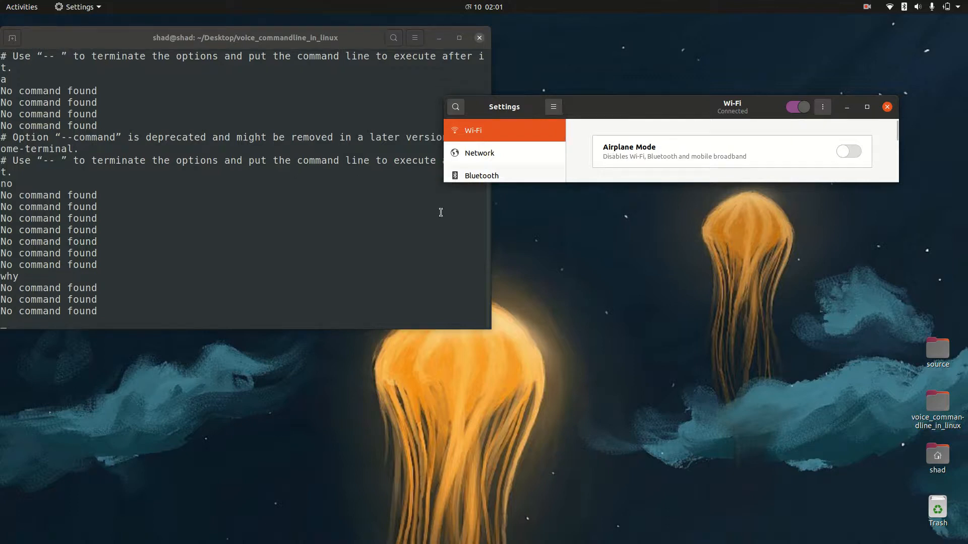
{"action": "mouse_move", "coordinate": [351, 256]}
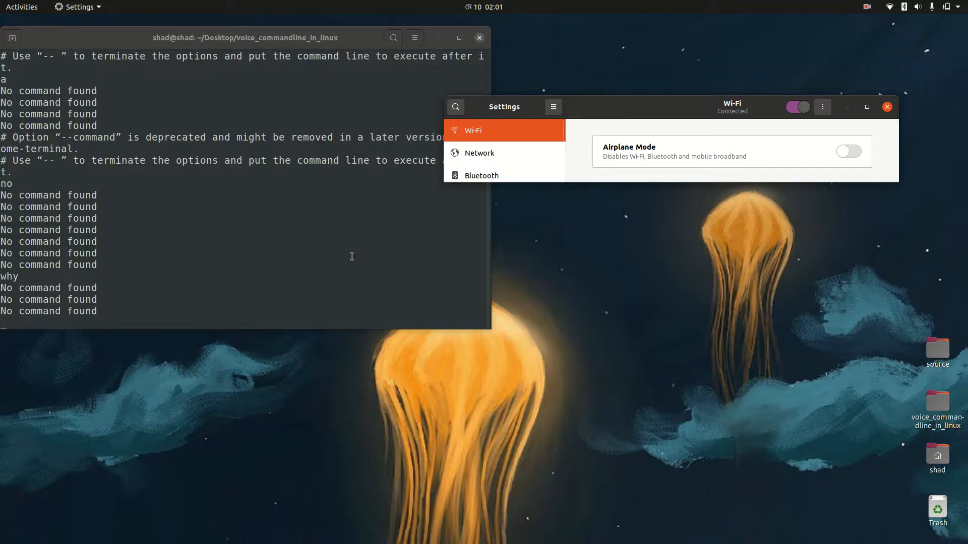
Watch the Wi-Fi toggle in Settings switch on and connect after saying 'why'
{"action": "left_click", "coordinate": [796, 107]}
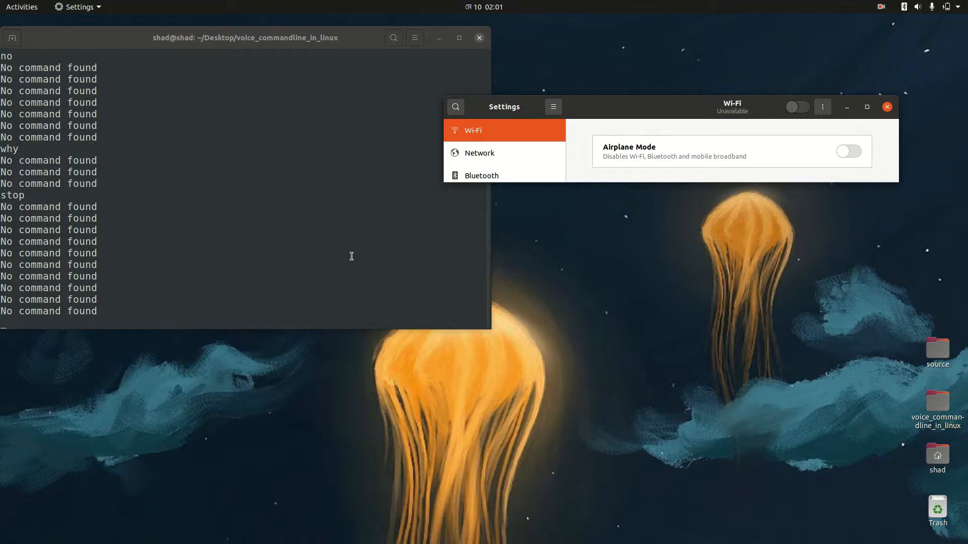
Focus the script's terminal so it re-enables Wi-Fi and launches scrcpy over wireless adb
{"action": "left_click", "coordinate": [797, 107]}
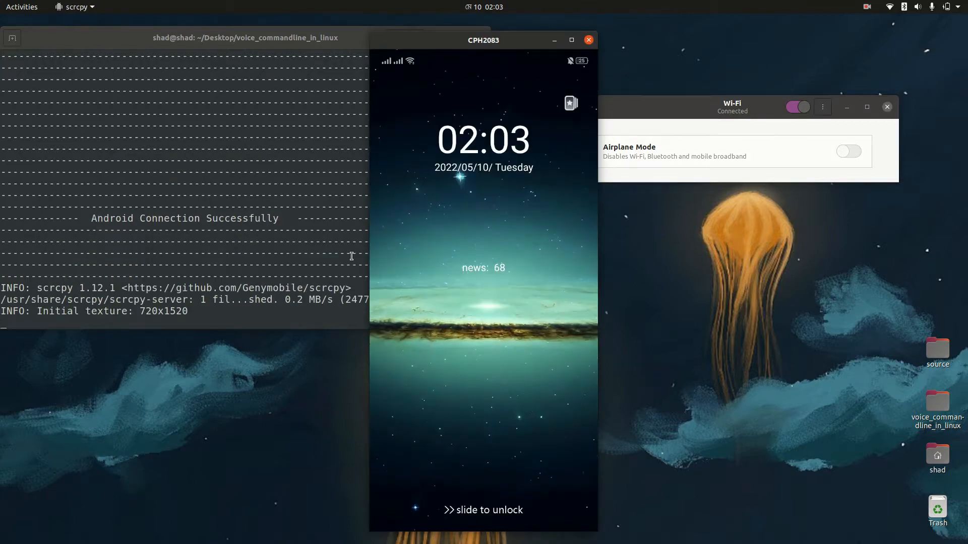
{"action": "mouse_move", "coordinate": [446, 524]}
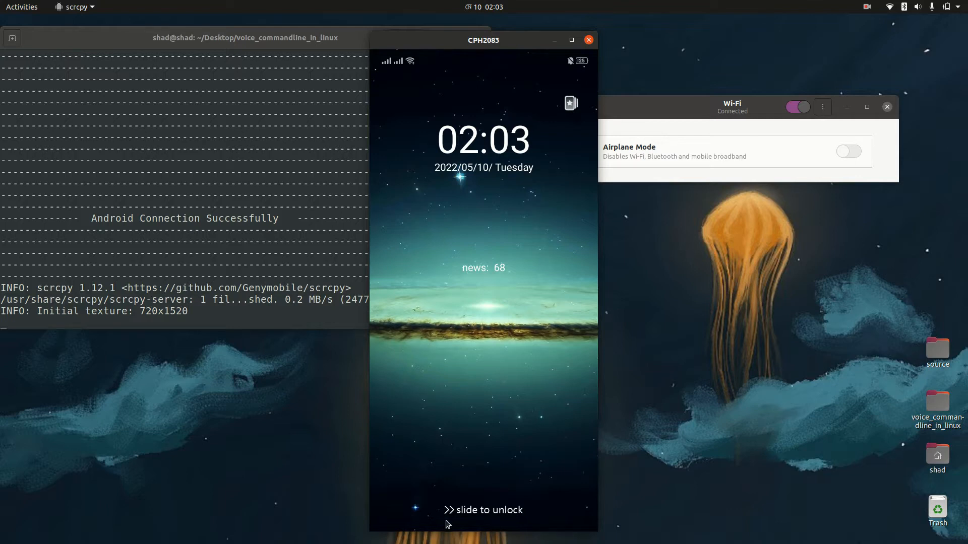
{"action": "mouse_move", "coordinate": [519, 514]}
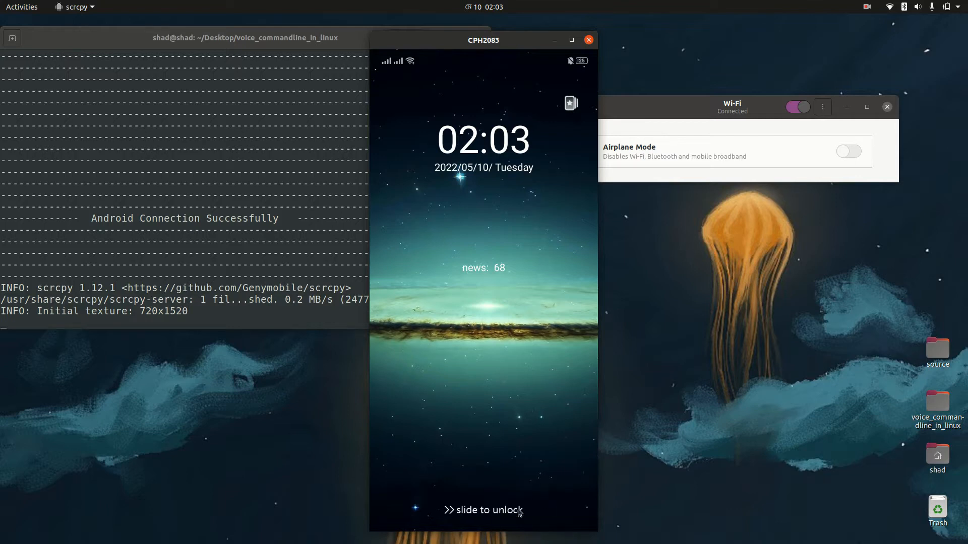
Slide the mirrored phone's lock screen away and enter the passcode digits
{"action": "left_click_drag", "start_coordinate": [485, 510], "coordinate": [577, 510]}
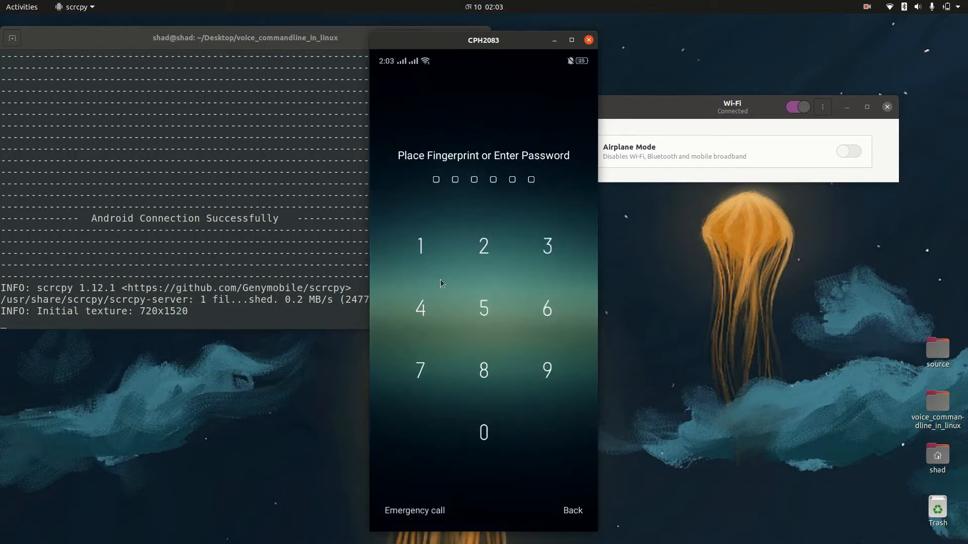
{"action": "mouse_move", "coordinate": [417, 245]}
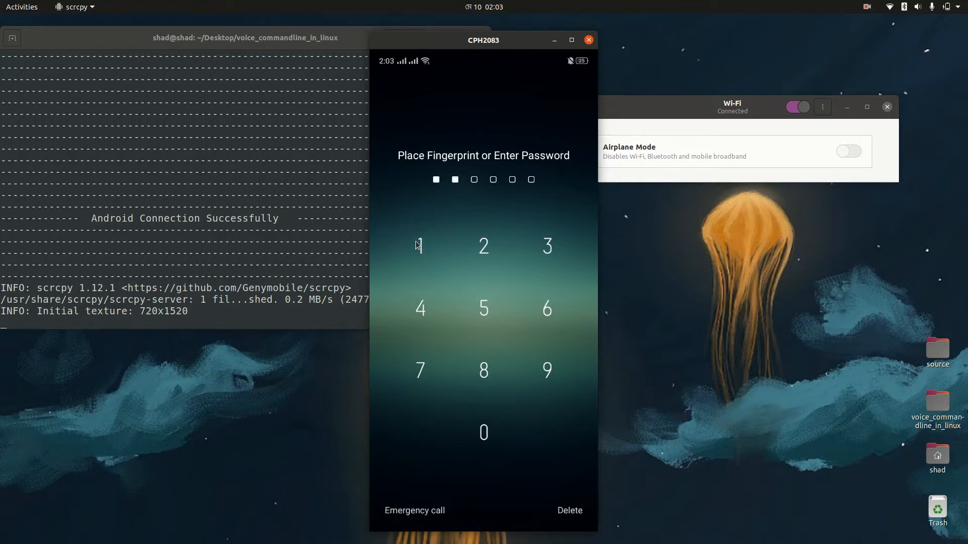
{"action": "left_click", "coordinate": [483, 246]}
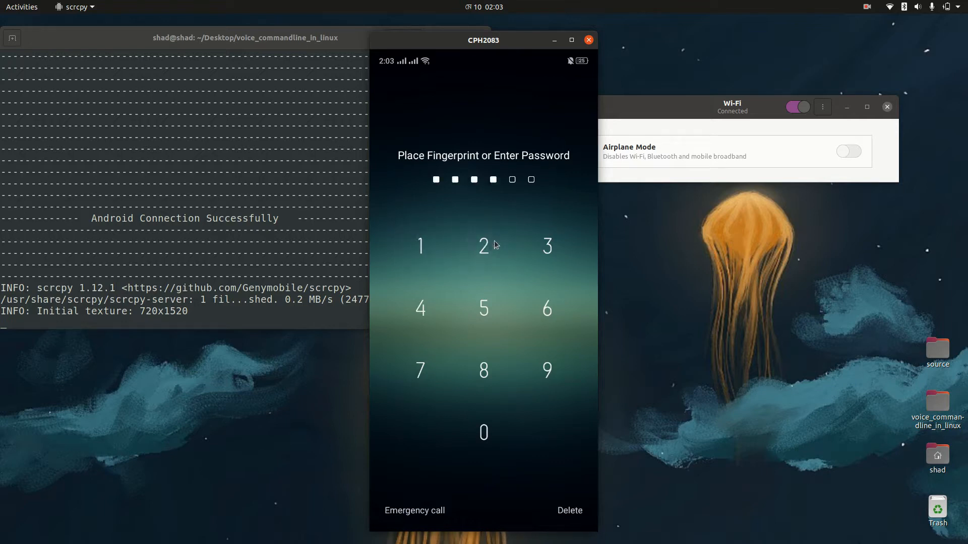
{"action": "left_click", "coordinate": [546, 246]}
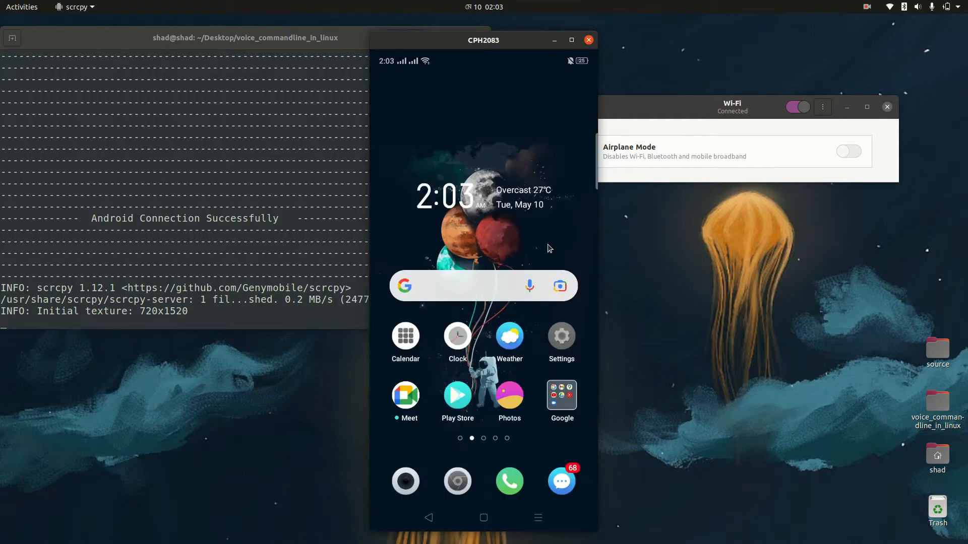
{"action": "mouse_move", "coordinate": [447, 383]}
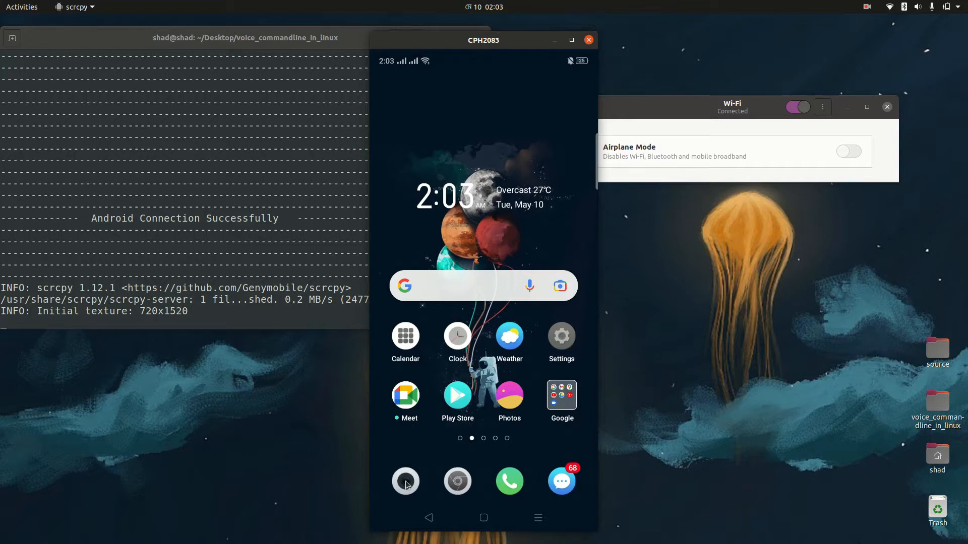
Launch the phone's Camera app from the dock and bring up its live viewfinder
{"action": "left_click", "coordinate": [406, 481]}
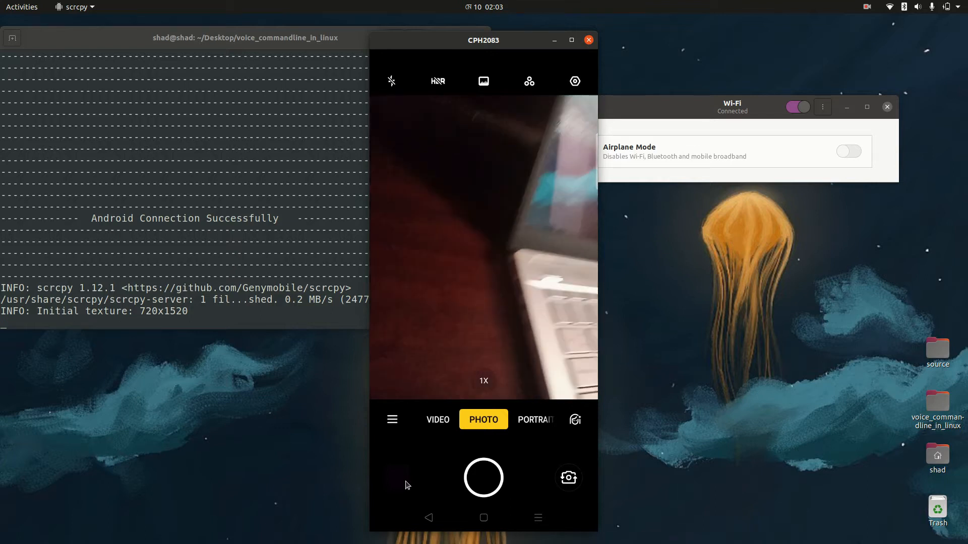
{"action": "left_click", "coordinate": [483, 247]}
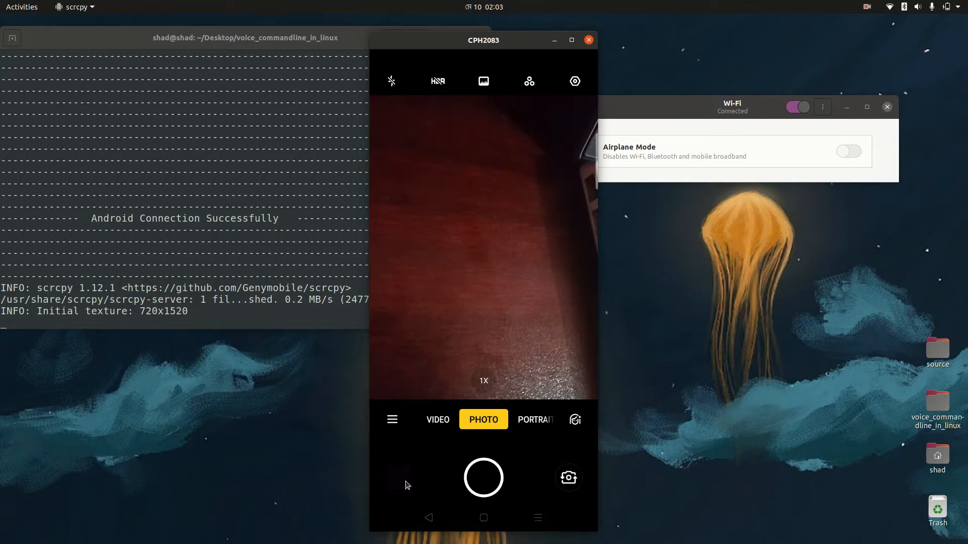
{"action": "left_click", "coordinate": [483, 248]}
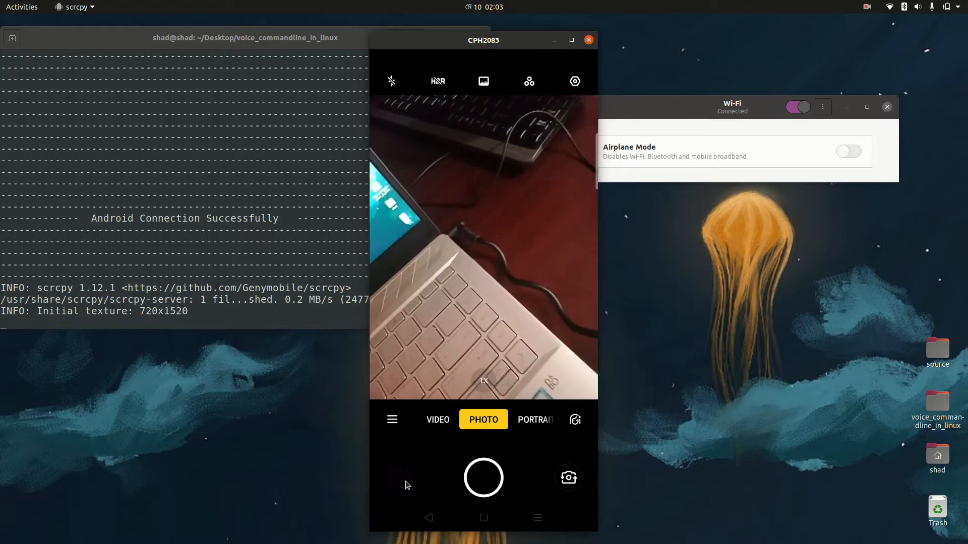
{"action": "left_click", "coordinate": [485, 247]}
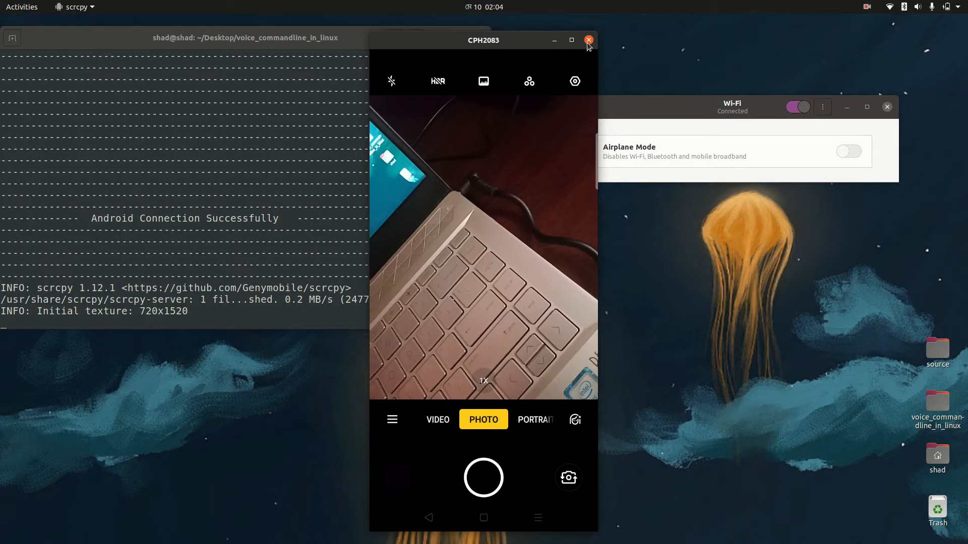
{"action": "left_click", "coordinate": [483, 247]}
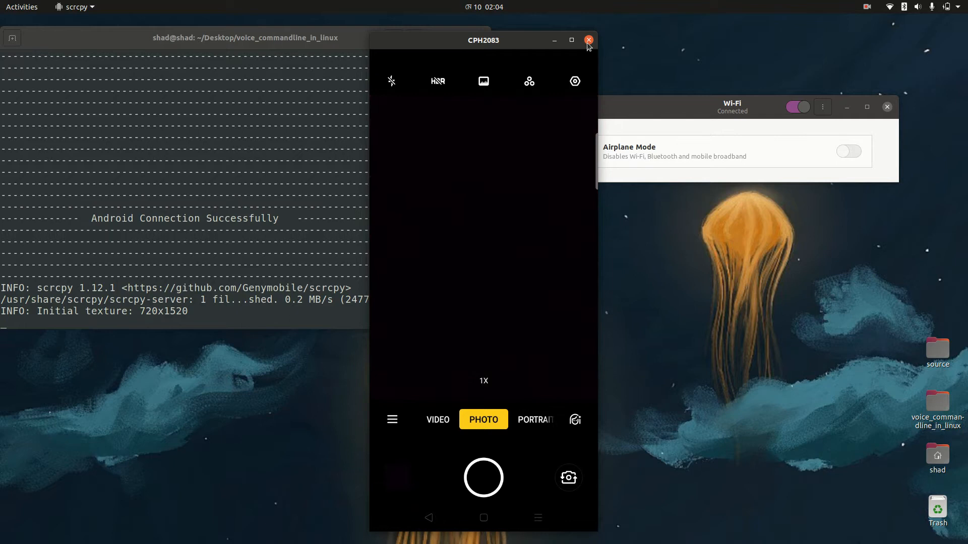
Close the scrcpy mirroring window from its title bar
{"action": "left_click", "coordinate": [588, 40]}
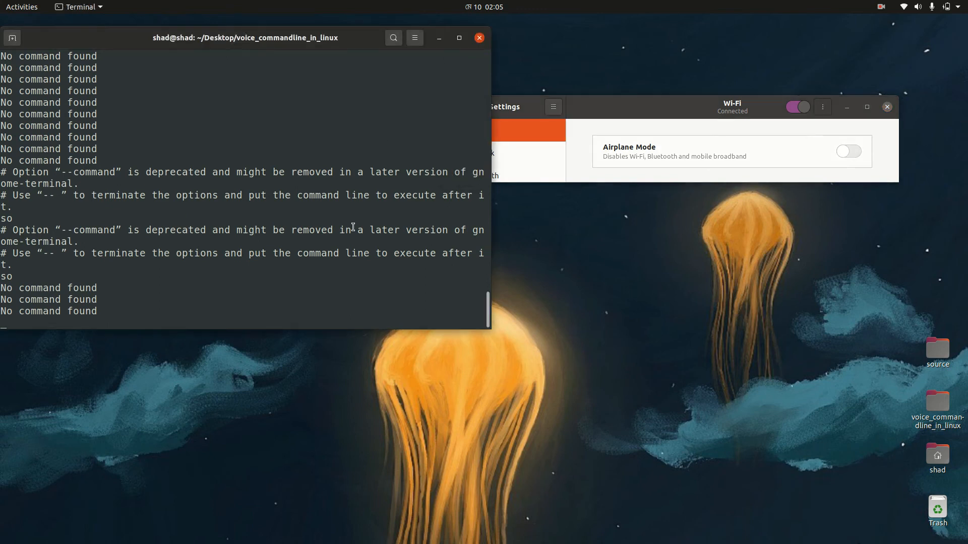
Suspend python3 joy.py with Ctrl+Z and close the Wi-Fi Settings window
{"action": "key", "text": "ctrl+z"}
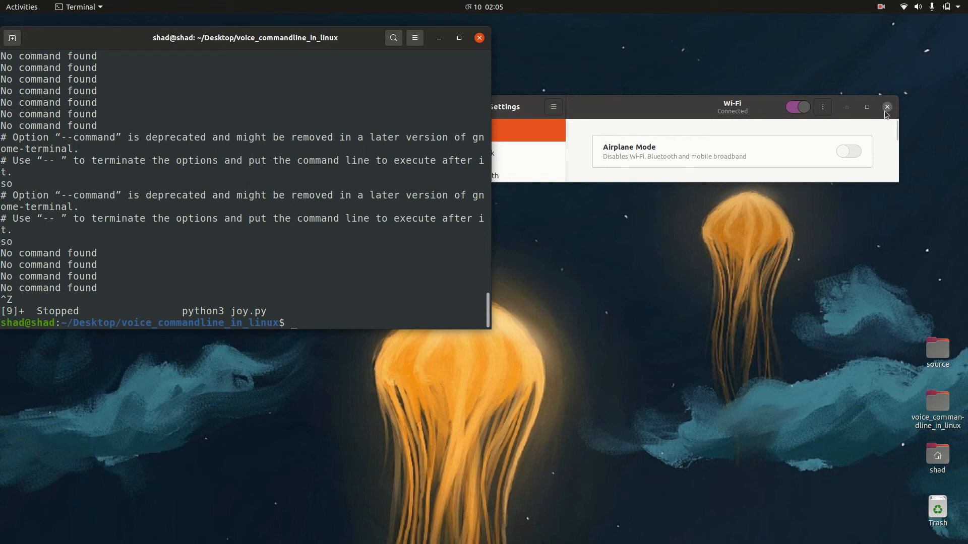
{"action": "left_click", "coordinate": [887, 107]}
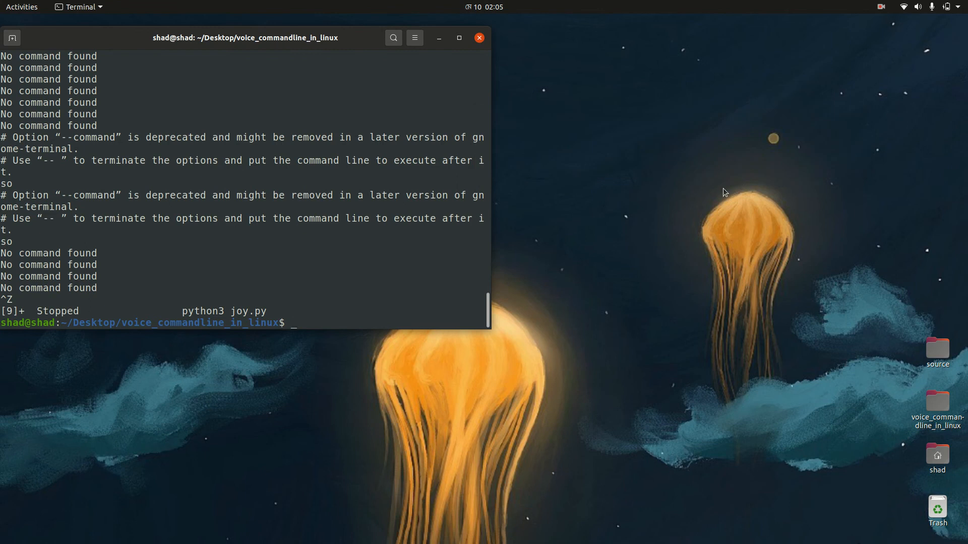